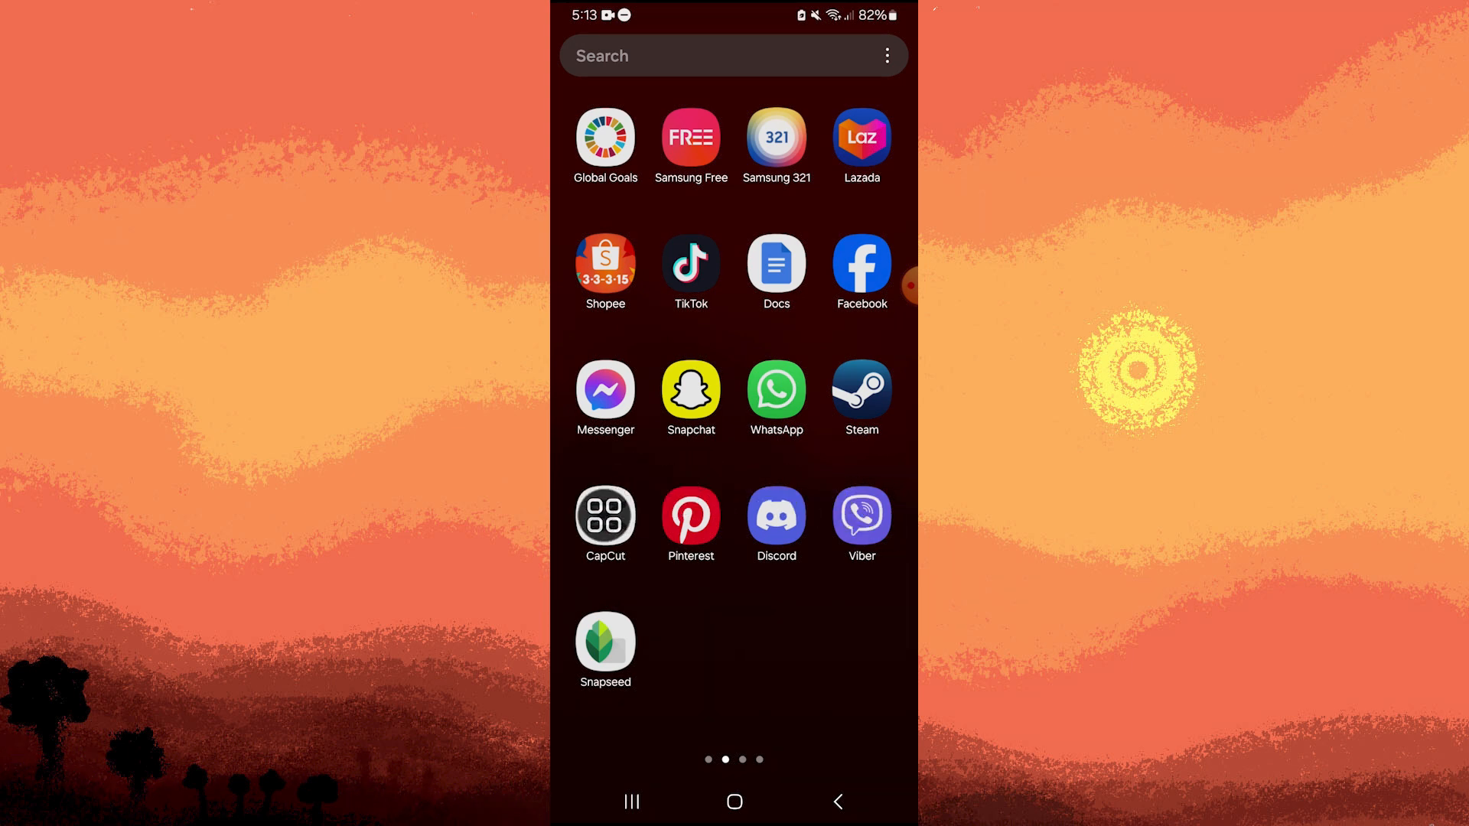
Launch CapCut from the home screen icon.
{"action": "left_click", "coordinate": [606, 516]}
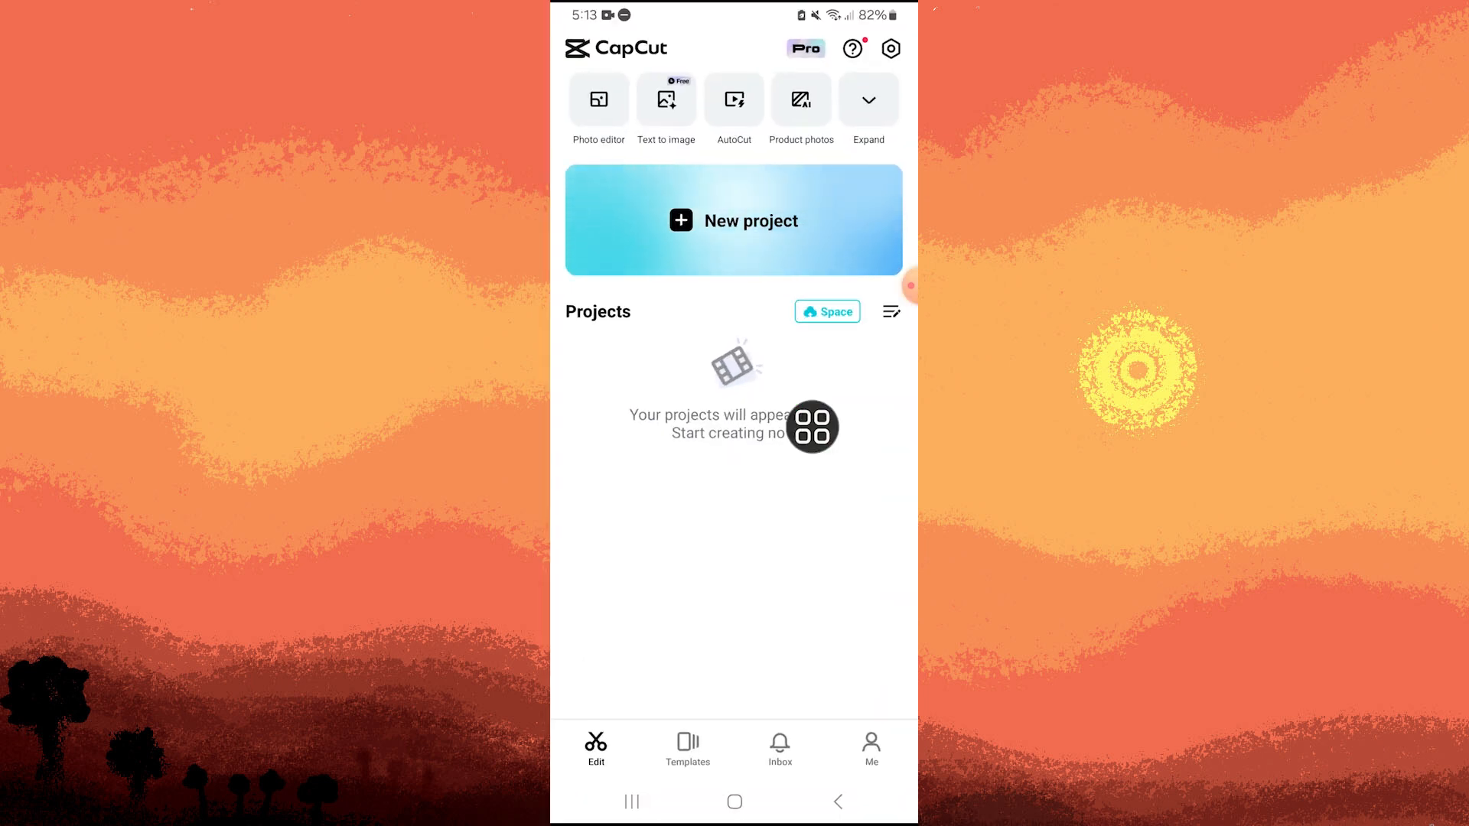
Create a new project and add the nightclub selfie video from the album after skimming its preview.
{"action": "left_click", "coordinate": [733, 221]}
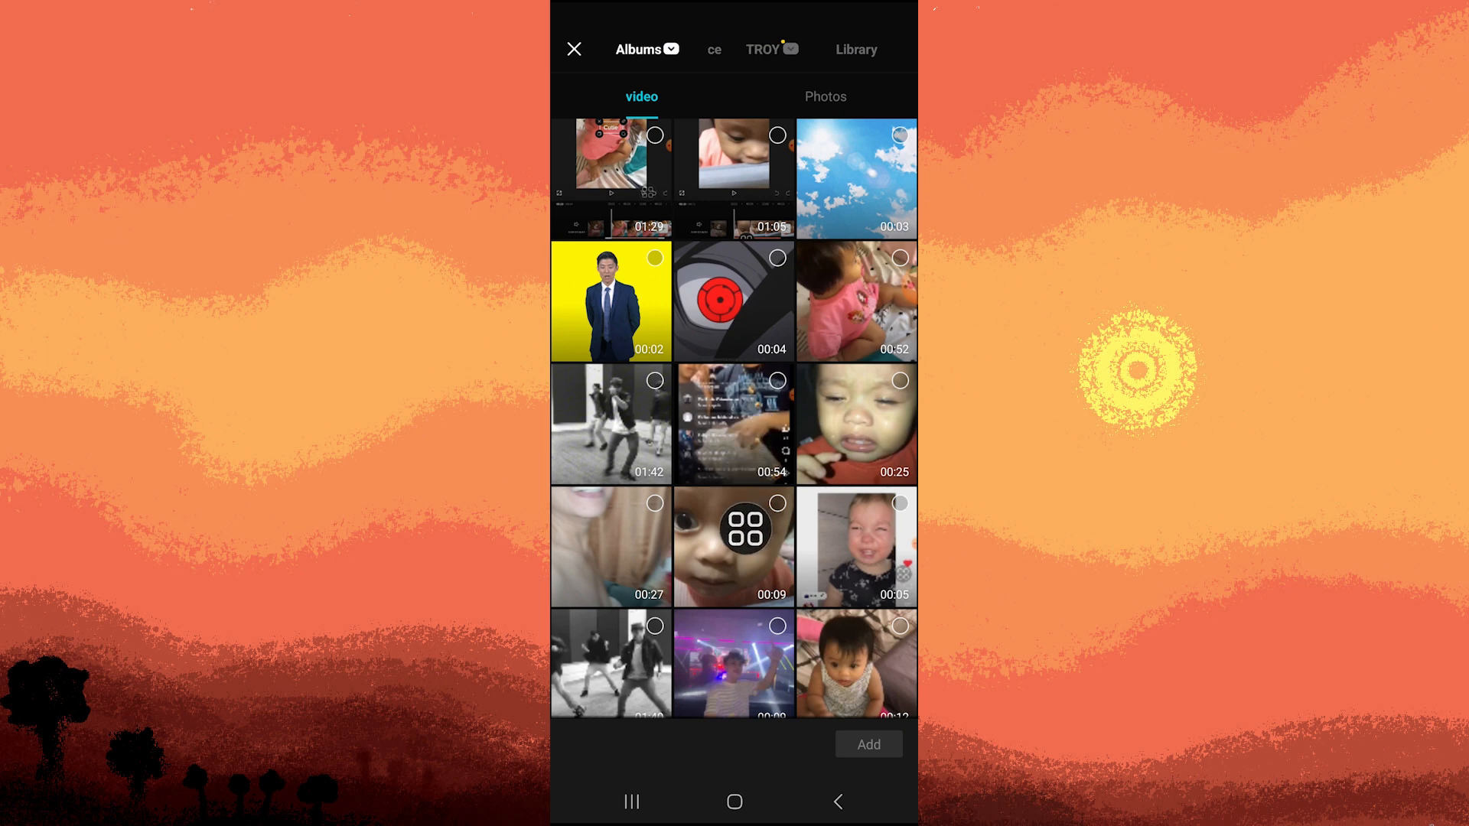
{"action": "left_click", "coordinate": [735, 662]}
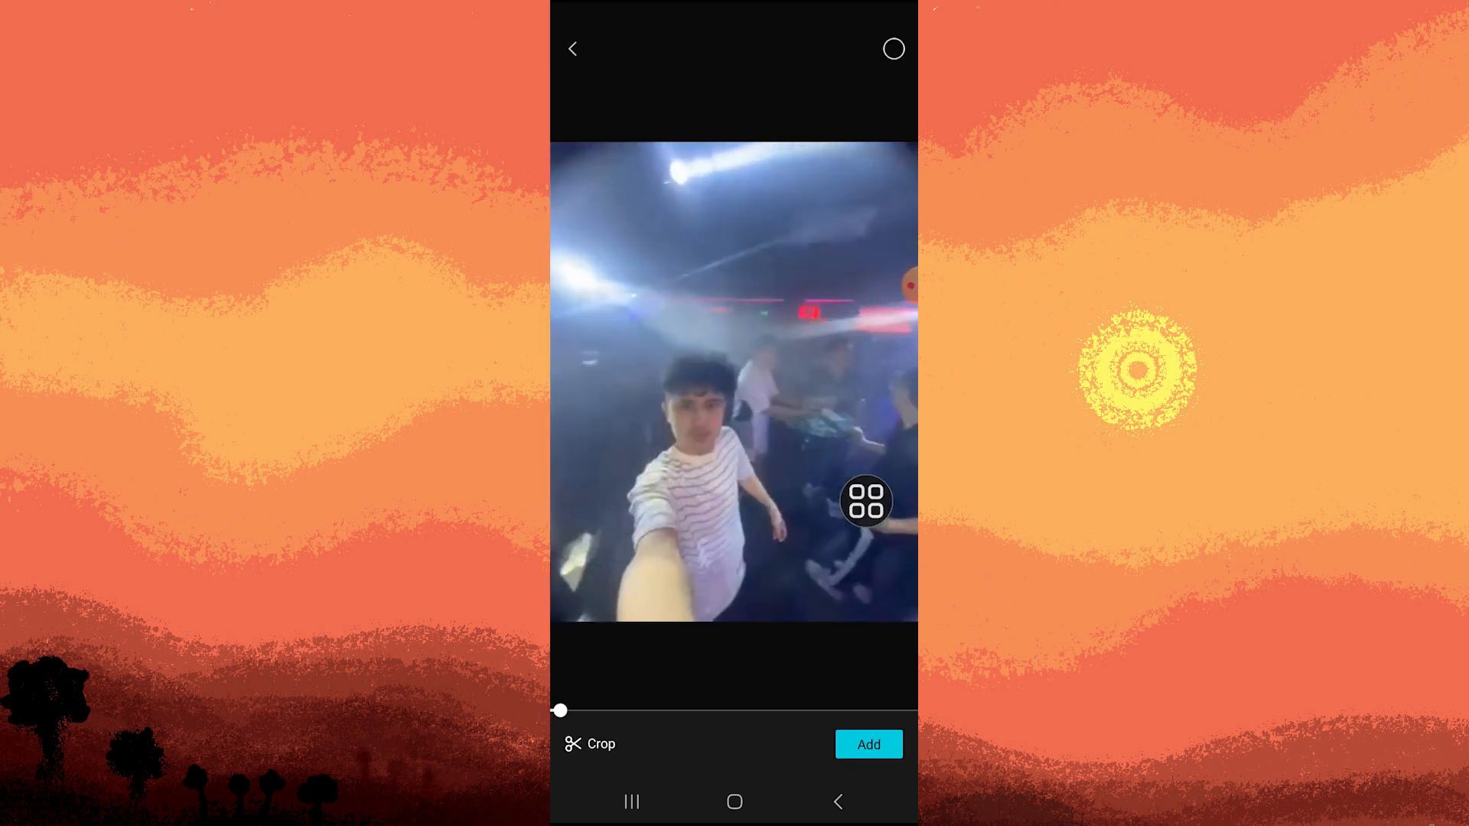
{"action": "left_click_drag", "start_coordinate": [560, 710], "coordinate": [633, 710]}
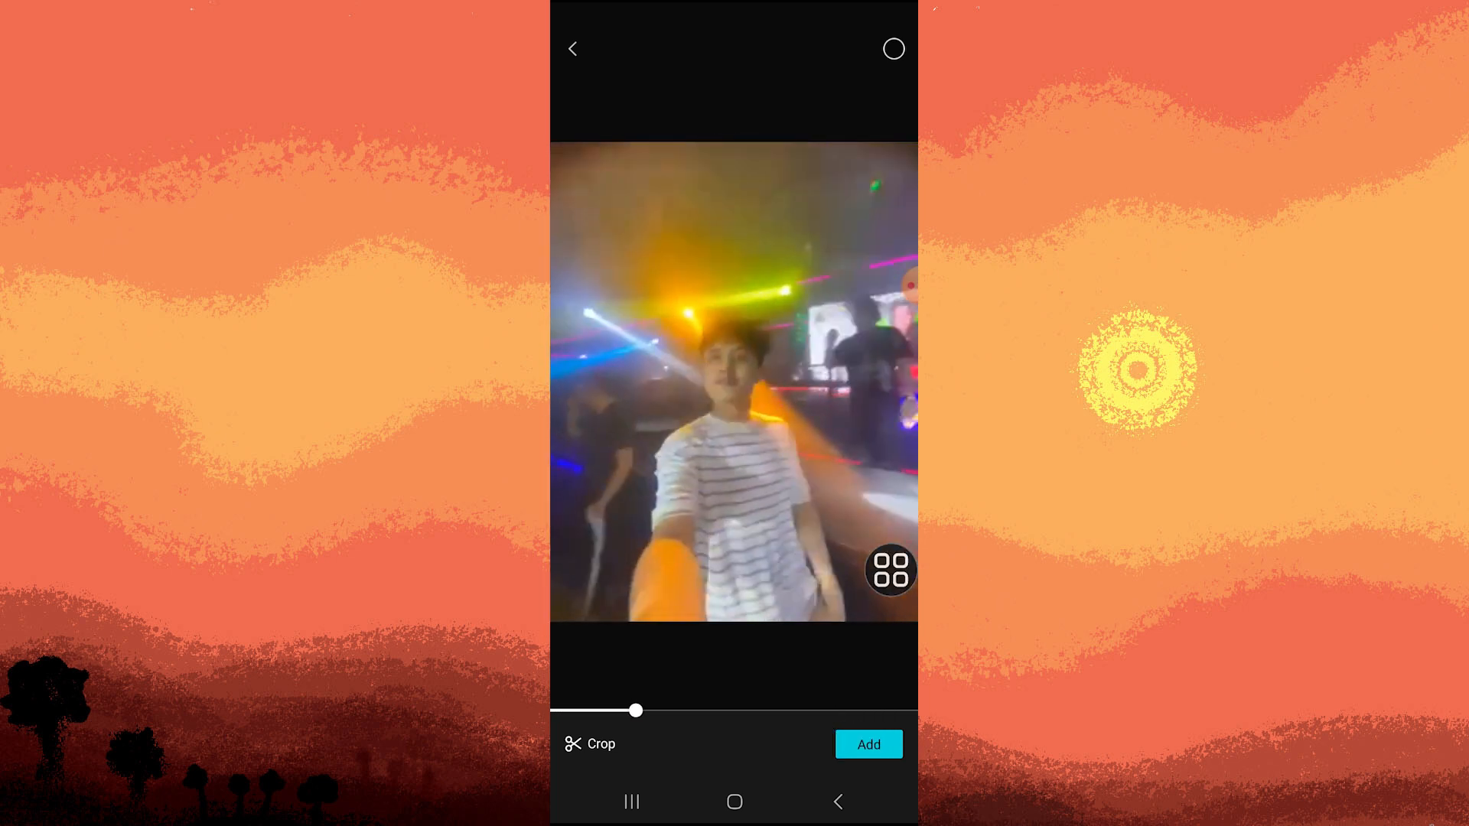
{"action": "left_click", "coordinate": [867, 743]}
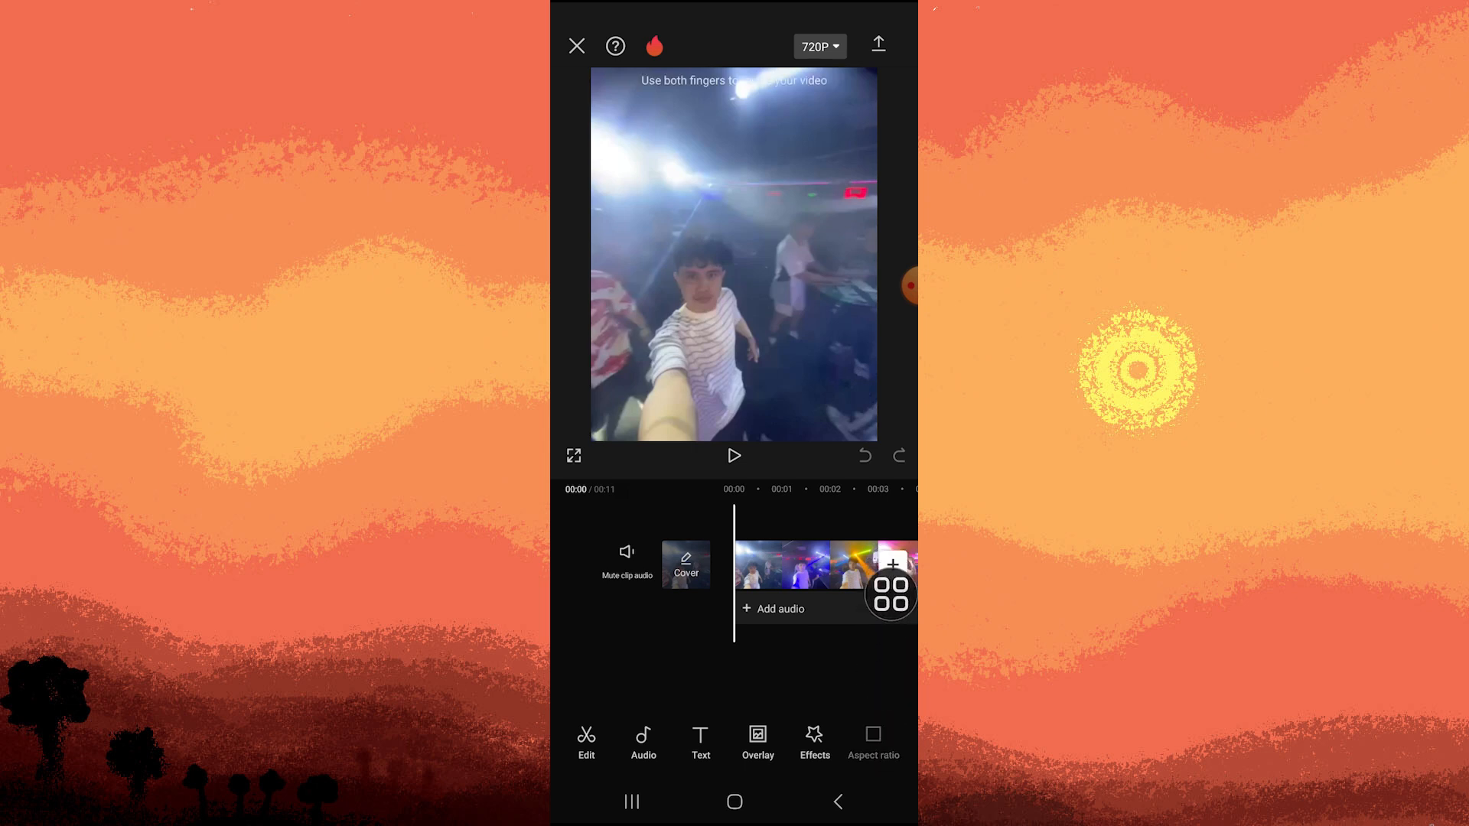
Change the canvas aspect ratio to 2:1 so the clip sits in a wide landscape frame.
{"action": "left_click", "coordinate": [873, 741]}
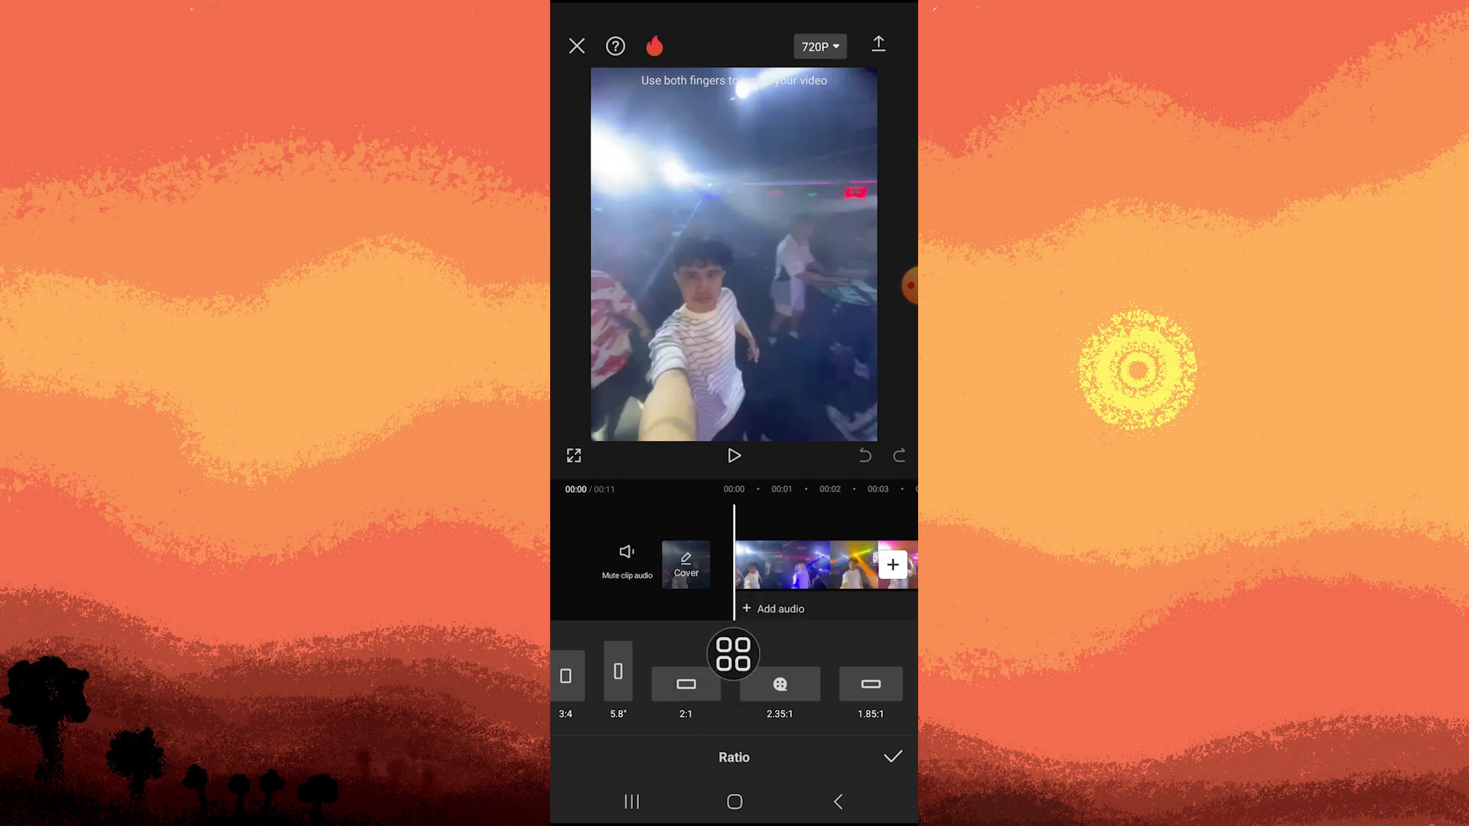
{"action": "left_click", "coordinate": [686, 684]}
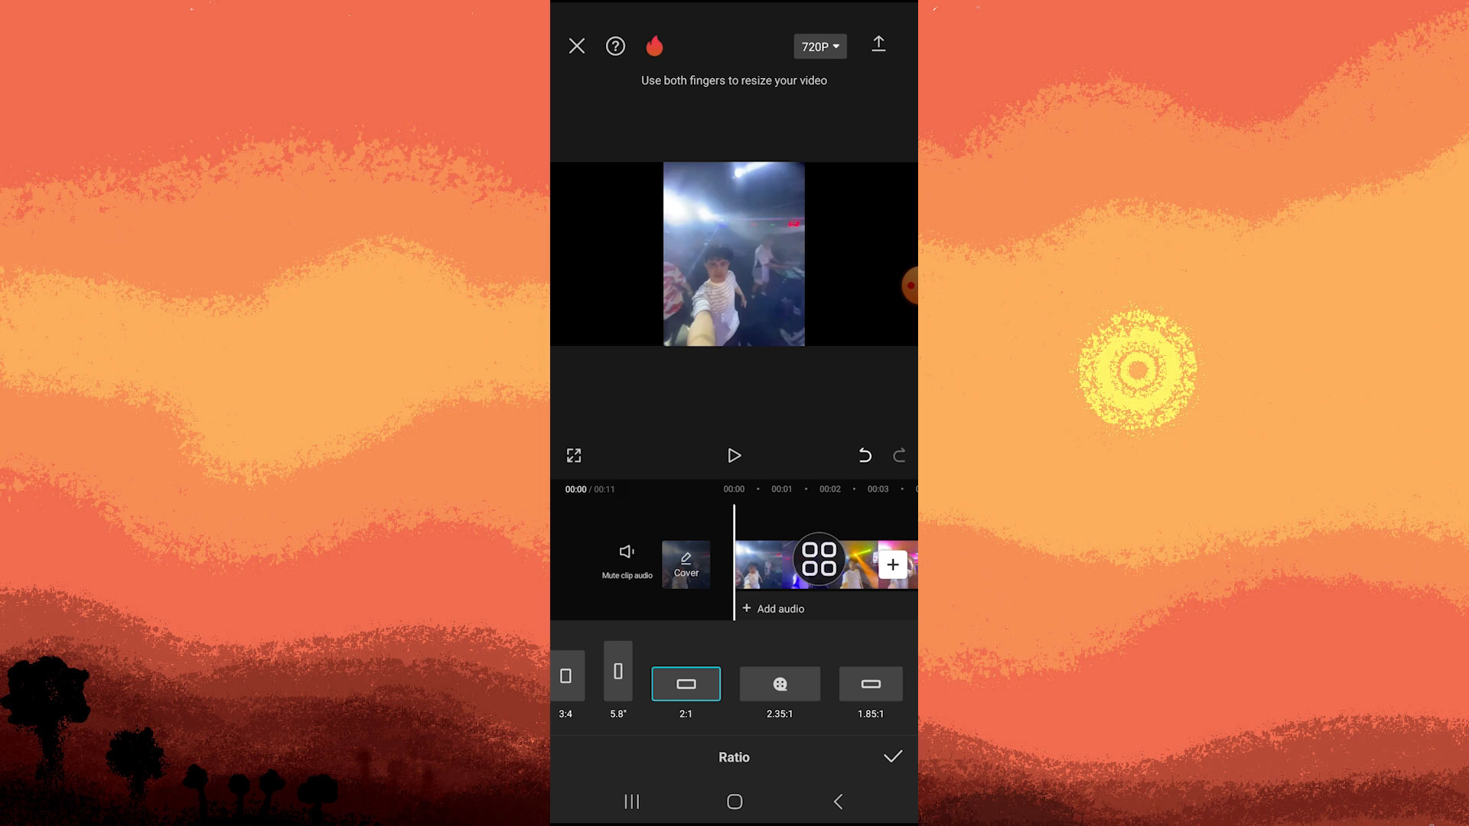